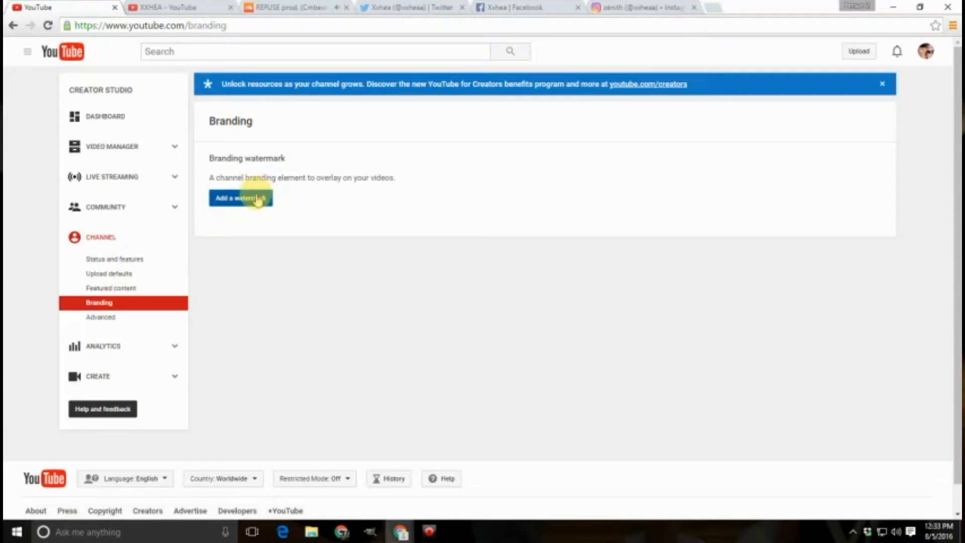
Open the Watch time report and scroll down to its per-video table.
{"action": "left_click", "coordinate": [241, 197]}
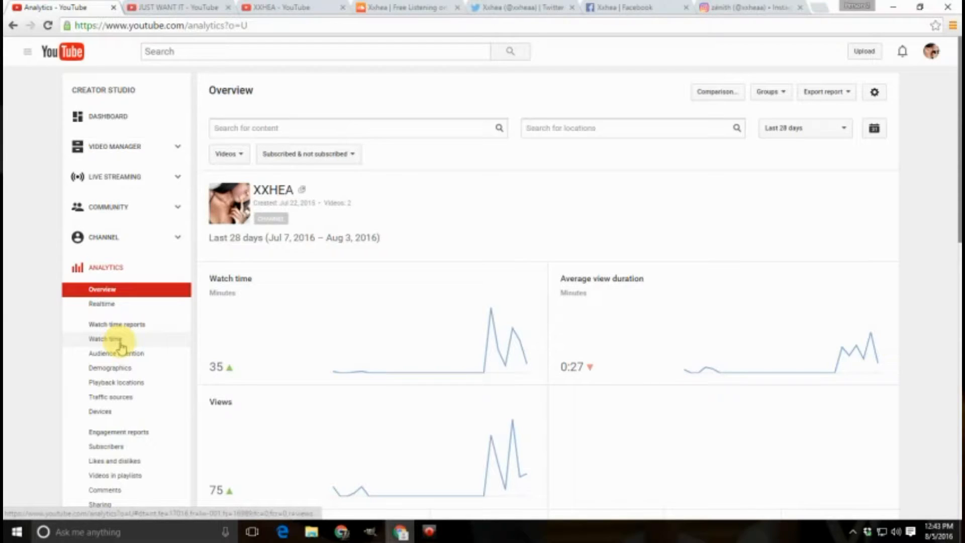
{"action": "left_click", "coordinate": [106, 339]}
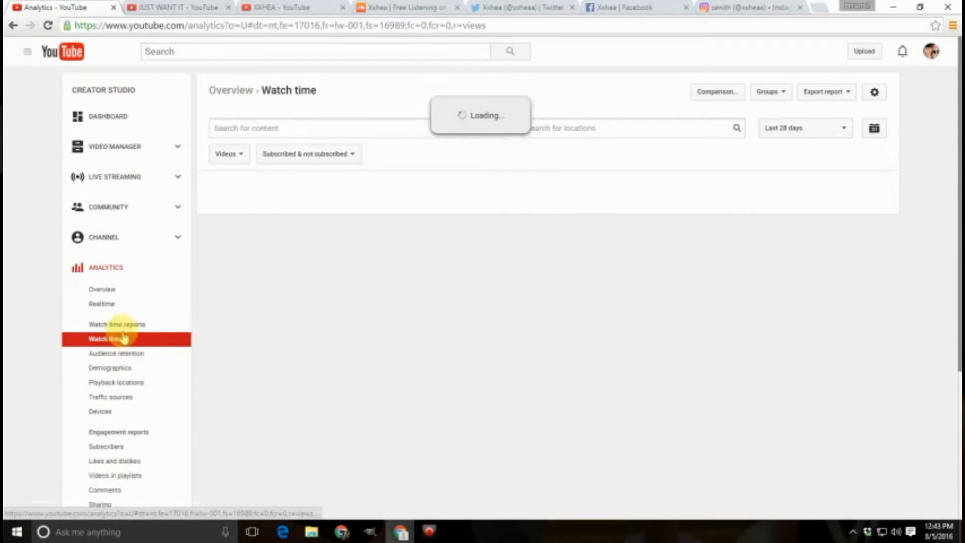
{"action": "left_click", "coordinate": [100, 338]}
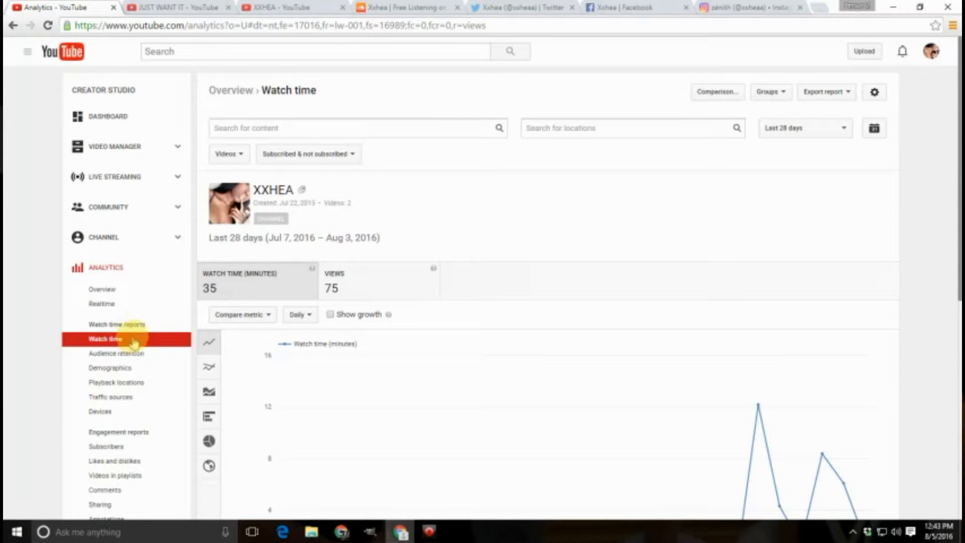
{"action": "scroll", "scroll_direction": "down", "scroll_amount": 3}
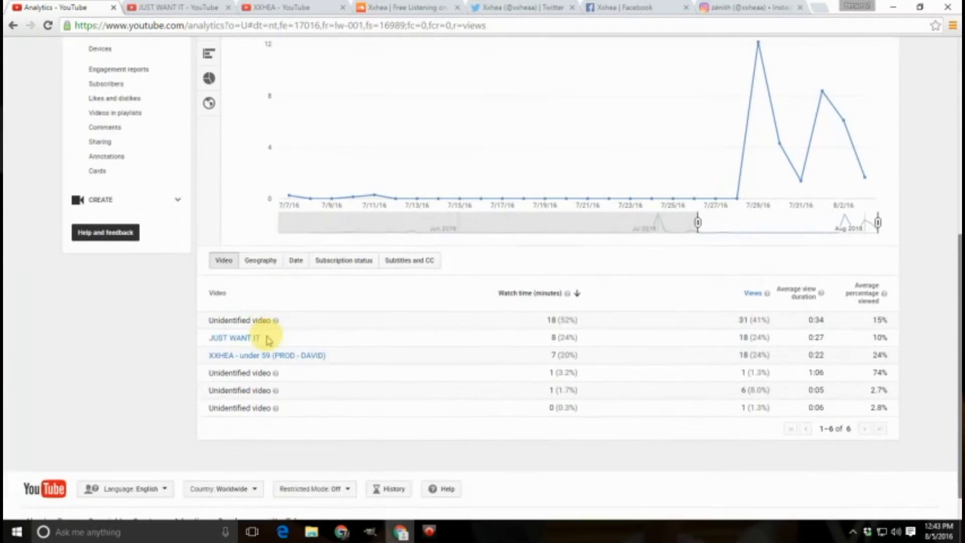
{"action": "scroll", "scroll_direction": "down", "scroll_amount": 3}
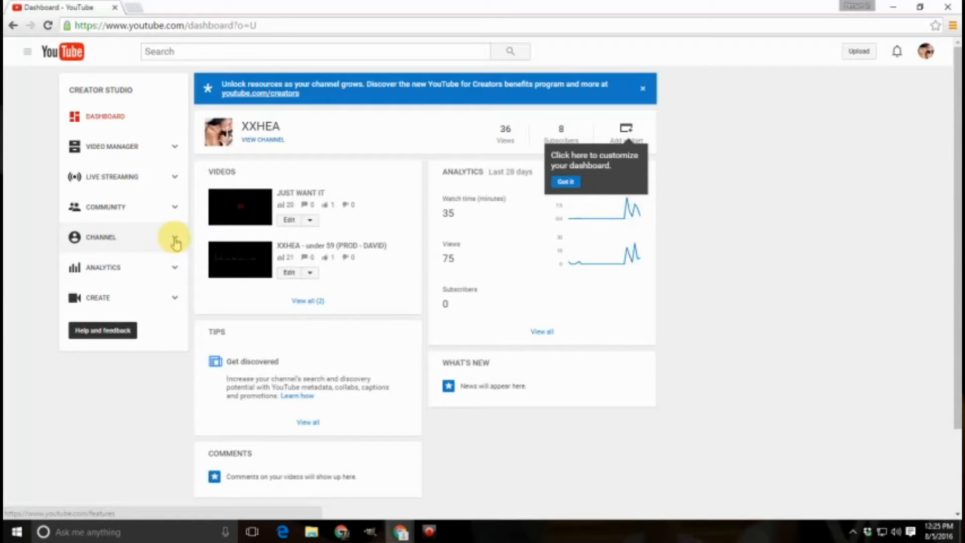
Go to Channel and choose 'Upload defaults' from its submenu.
{"action": "left_click", "coordinate": [100, 238]}
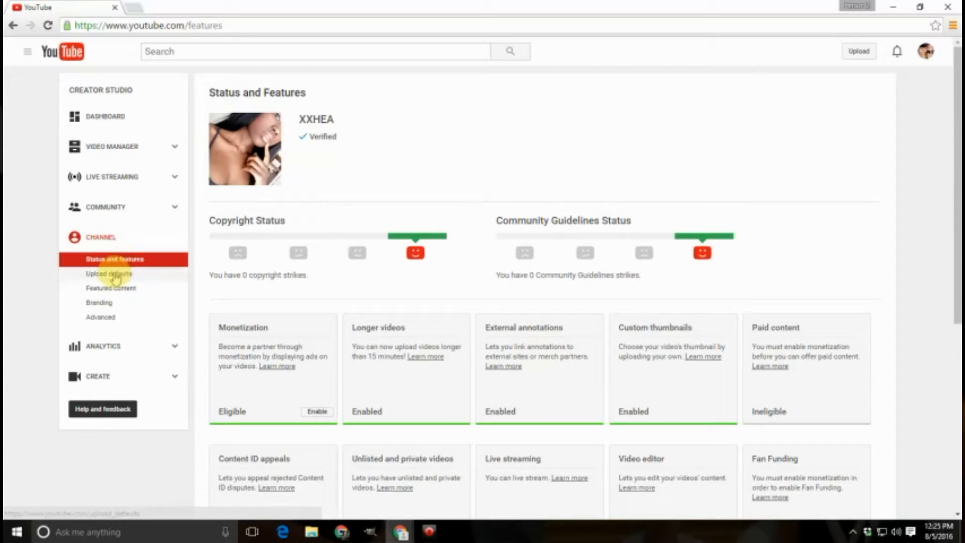
{"action": "left_click", "coordinate": [109, 274]}
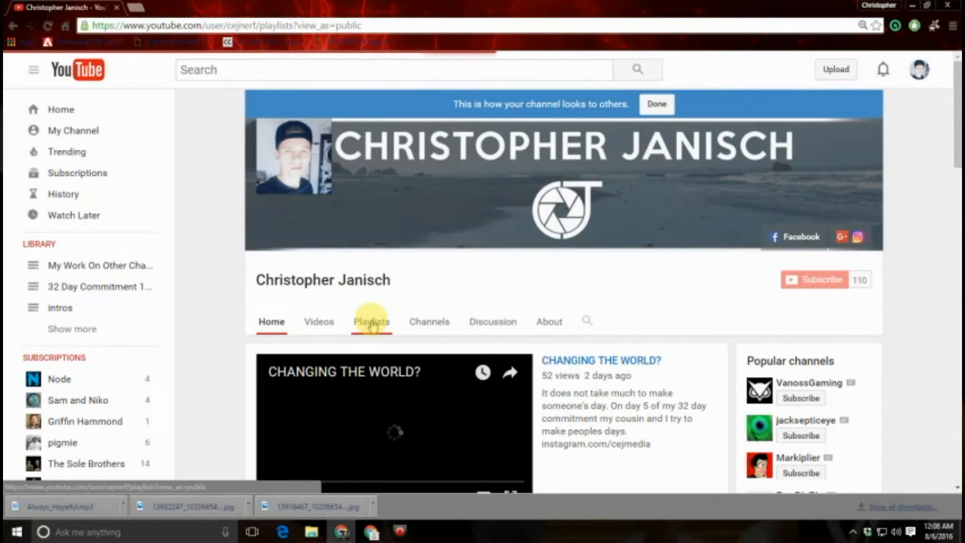
Switch the public channel page to its Playlists tab.
{"action": "left_click", "coordinate": [371, 321]}
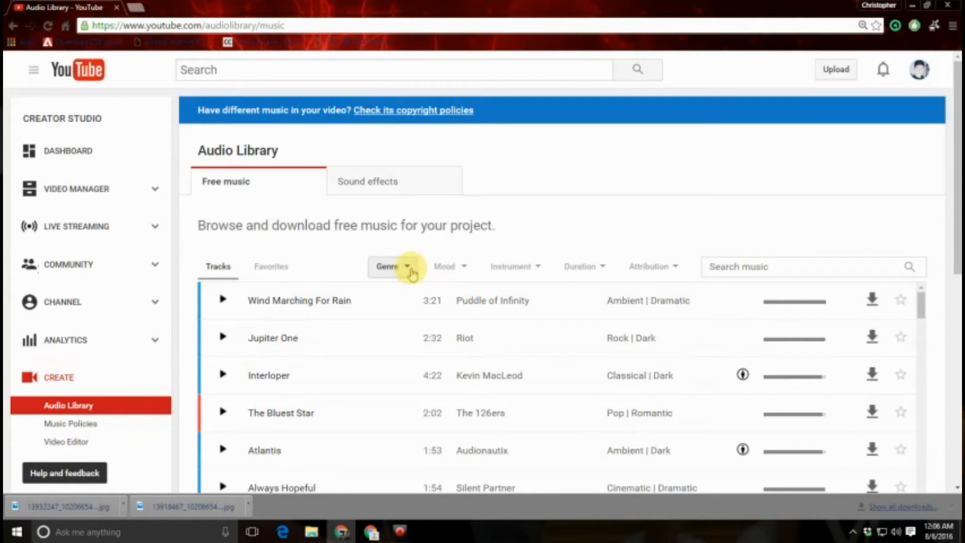
Open the Audio Library's Genre filter dropdown.
{"action": "left_click", "coordinate": [391, 266]}
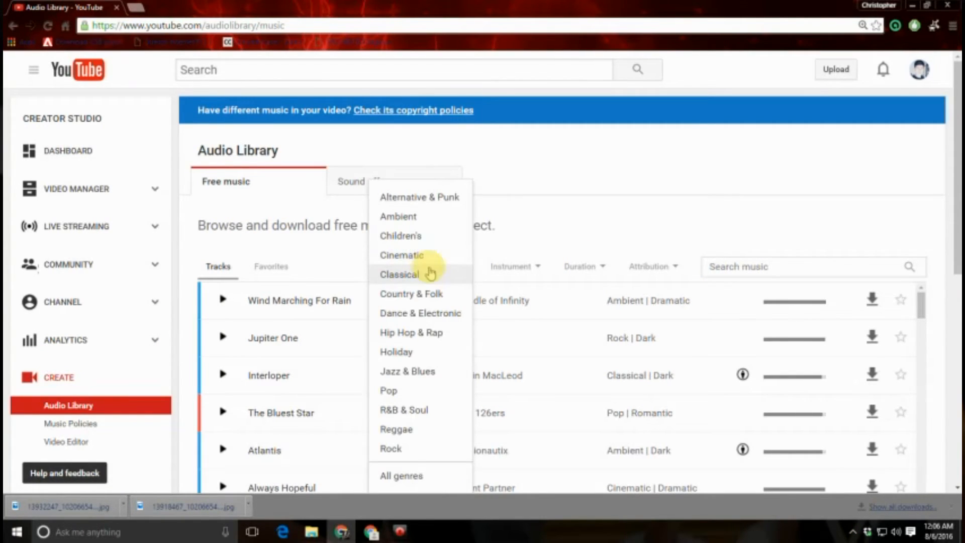
{"action": "mouse_move", "coordinate": [526, 233]}
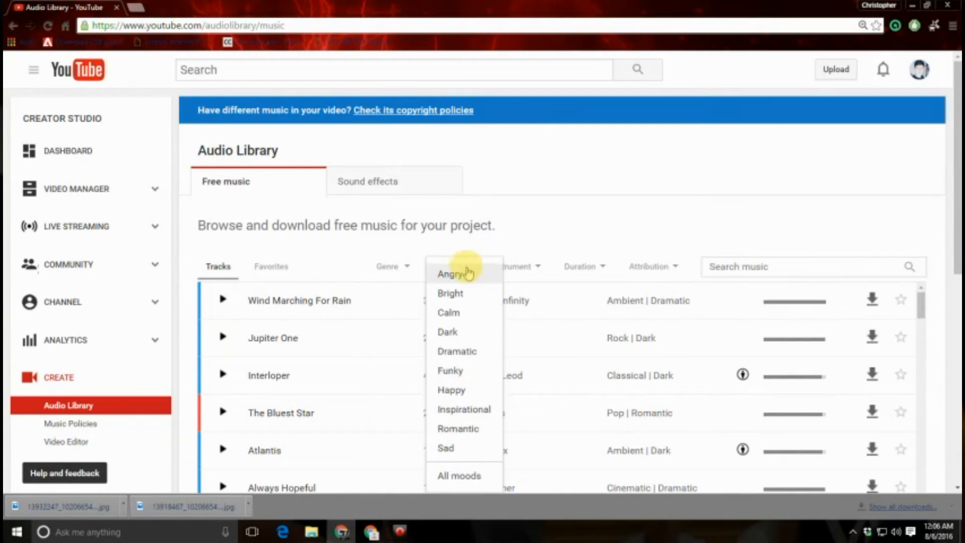
{"action": "mouse_move", "coordinate": [484, 410]}
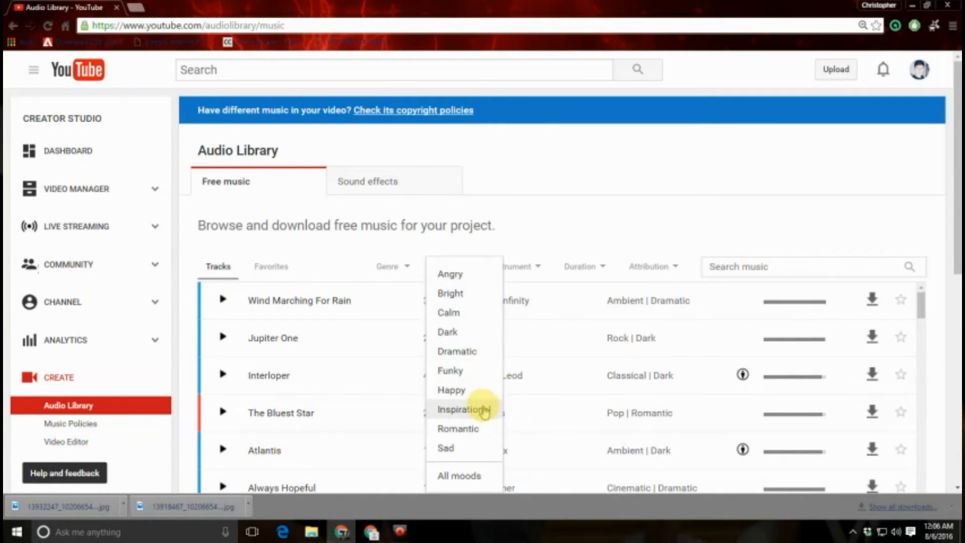